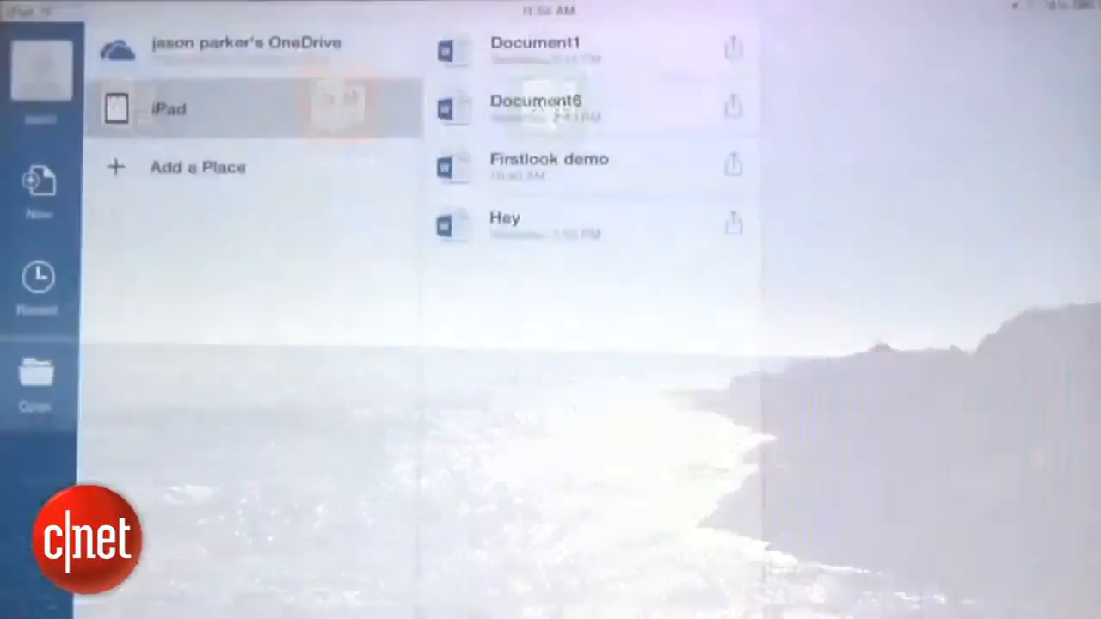
Open the Firstlook demo document from the files stored on the iPad
{"action": "left_click", "coordinate": [38, 189]}
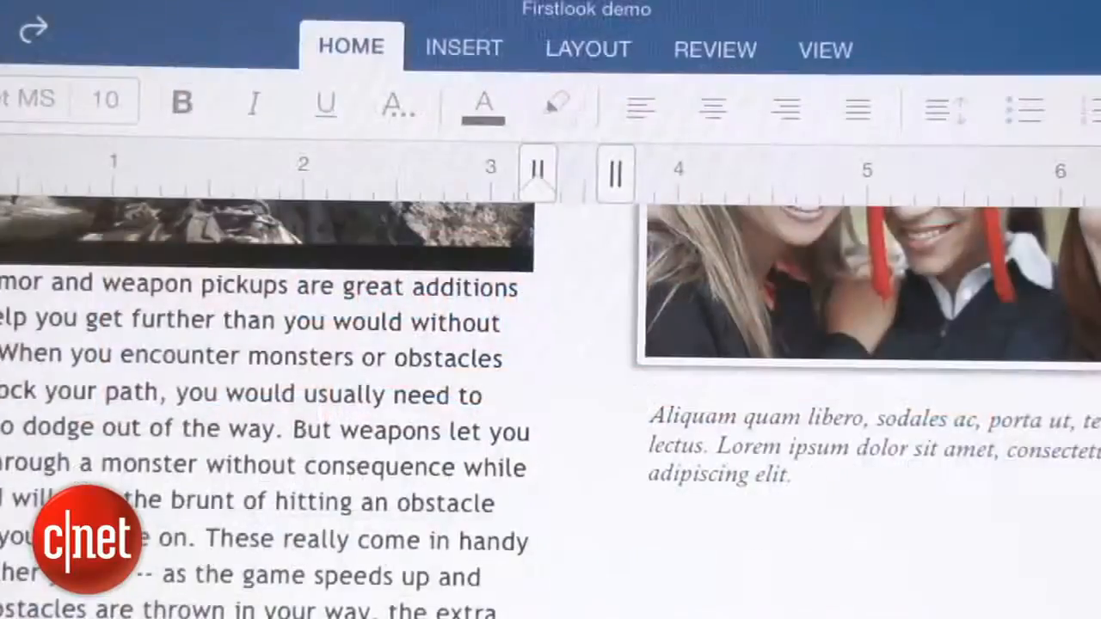
View the Insert Pictures albums, then replace the paragraph's closing words with 'This needs' as a tracked change
{"action": "left_click", "coordinate": [461, 49]}
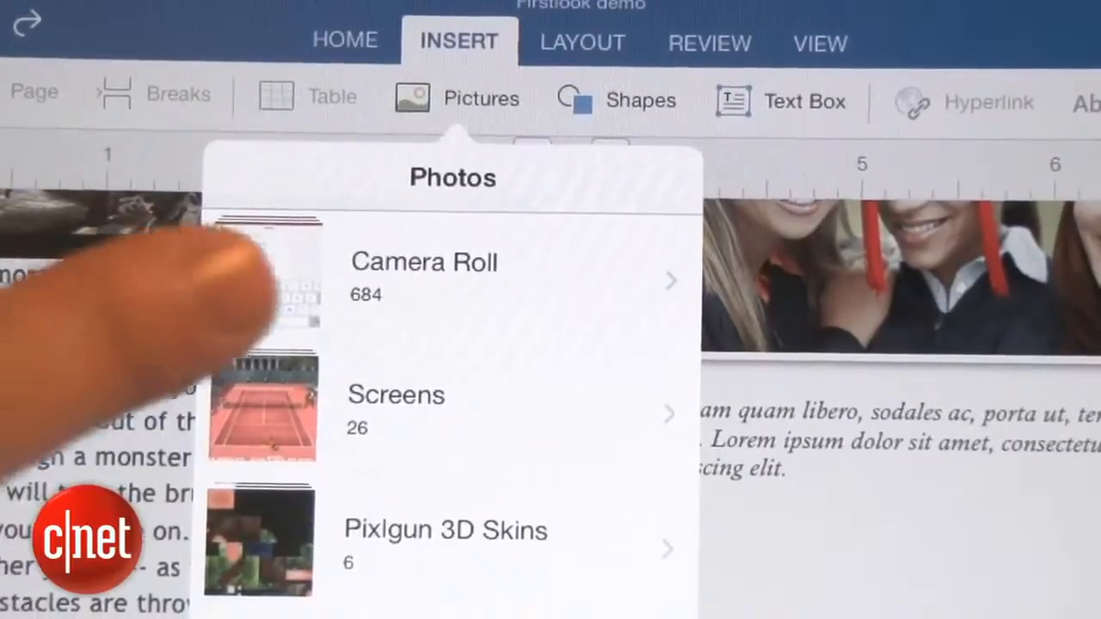
{"action": "left_click", "coordinate": [395, 405]}
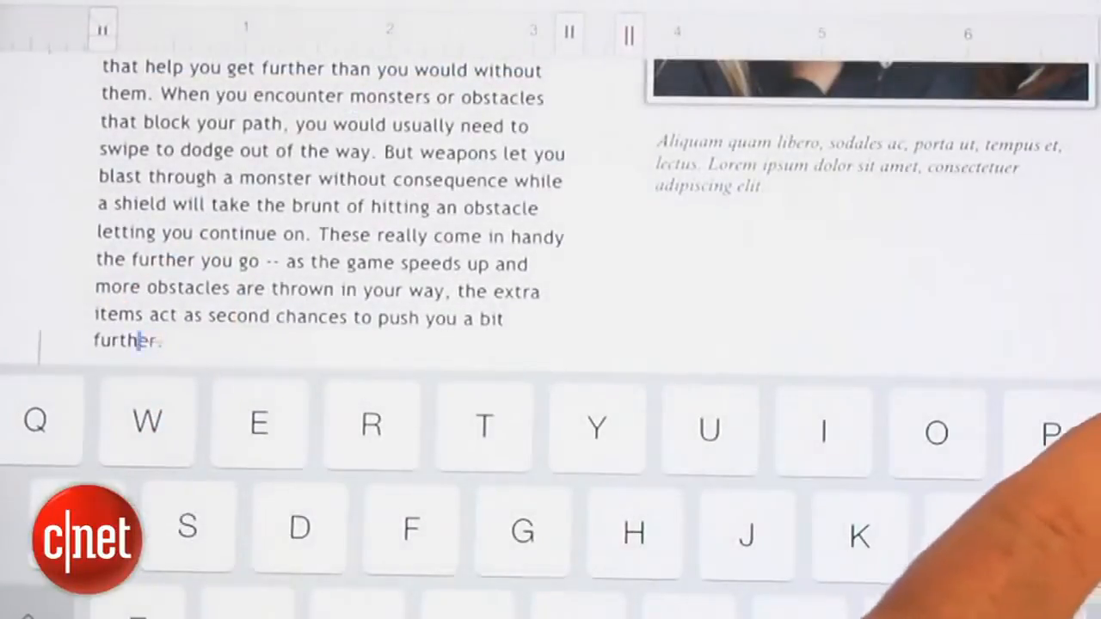
{"action": "type", "text": "This"}
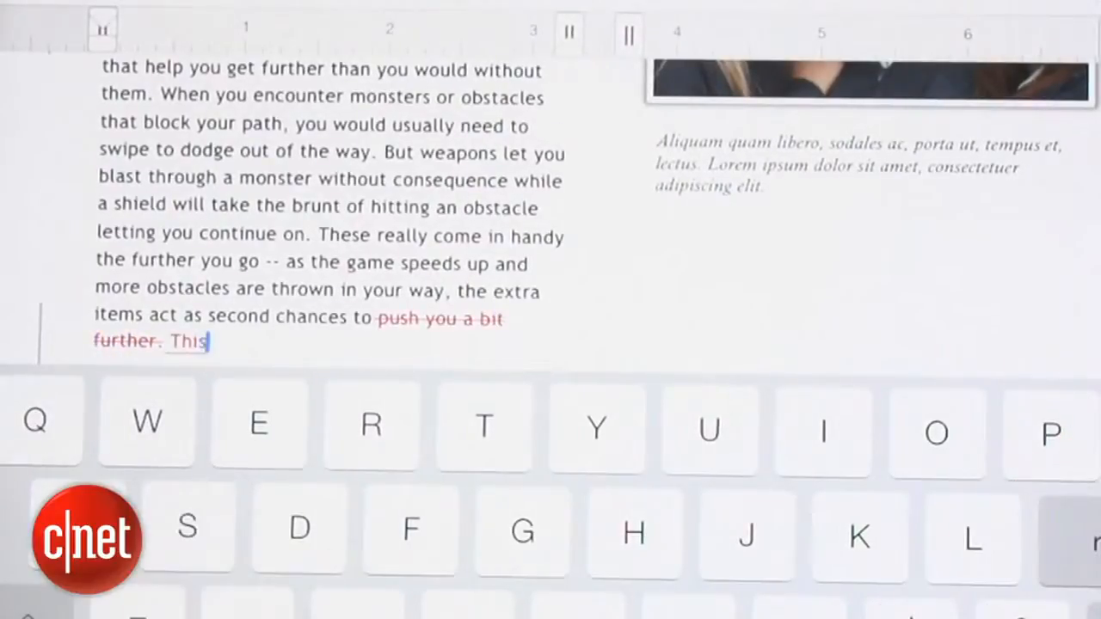
{"action": "type", "text": "needs"}
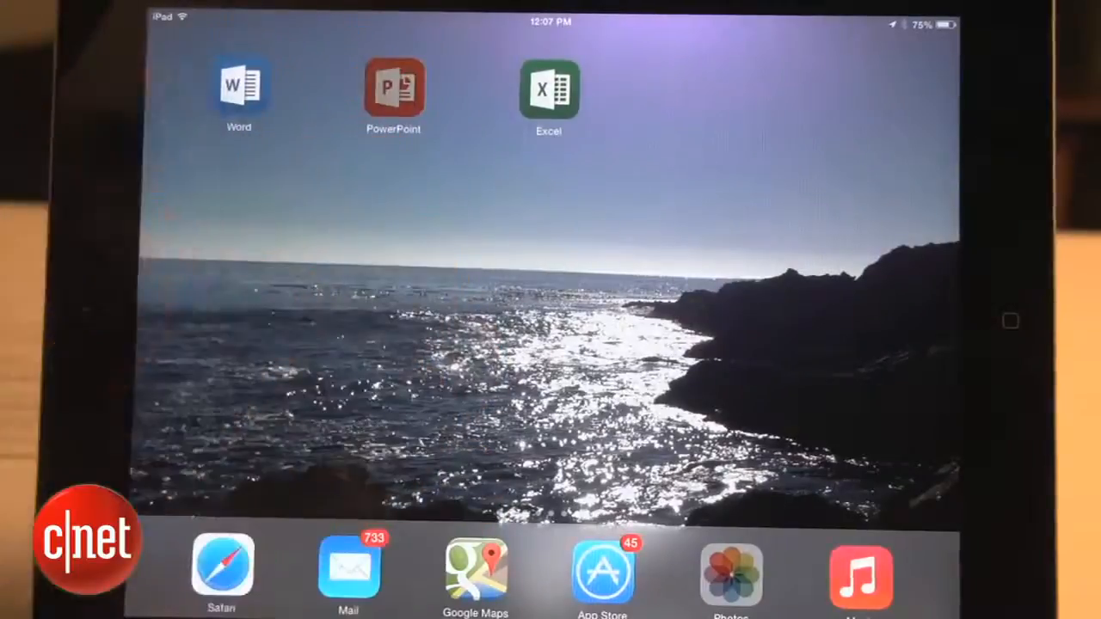
Launch PowerPoint, open FirstlookPres and bring up its Add slides slide
{"action": "left_click", "coordinate": [392, 89]}
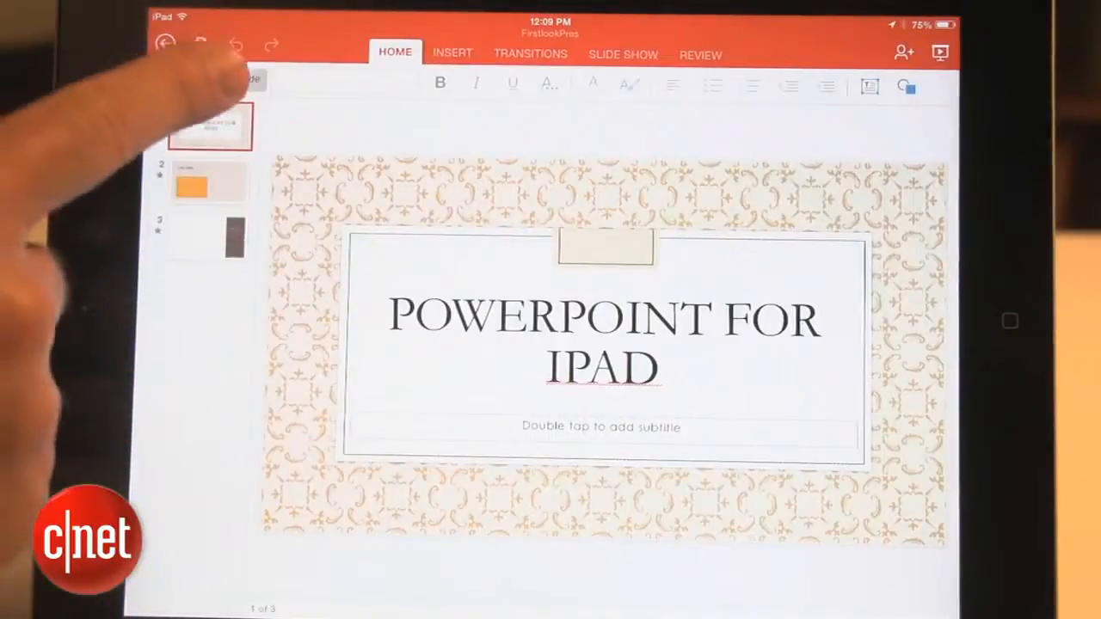
{"action": "left_click", "coordinate": [222, 79]}
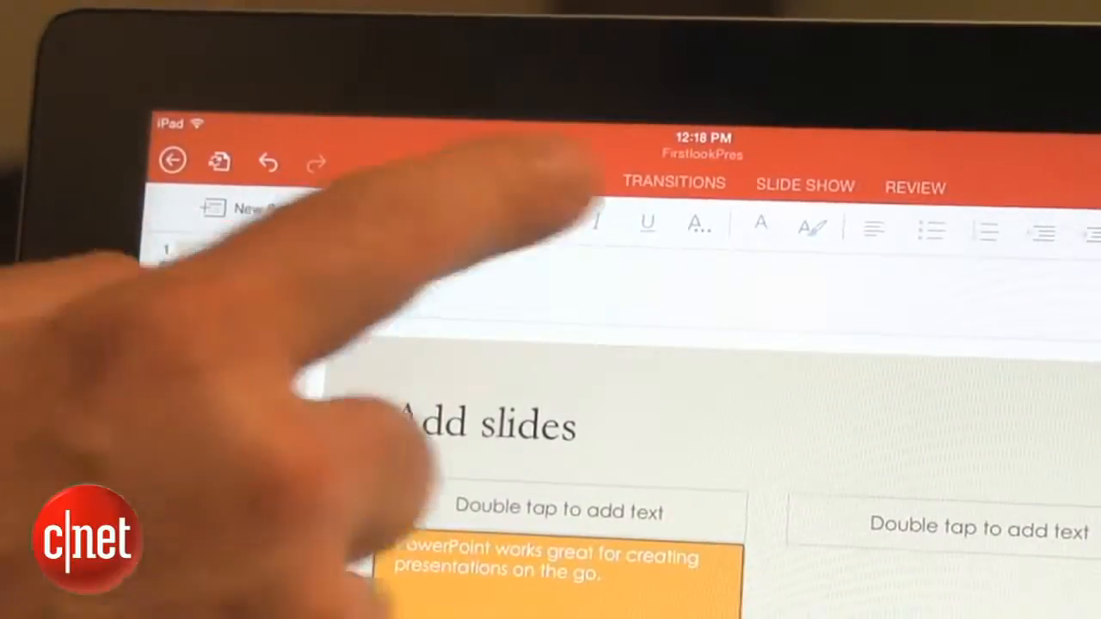
Browse the Transition Effect gallery for the Add slides slide
{"action": "left_click", "coordinate": [673, 182]}
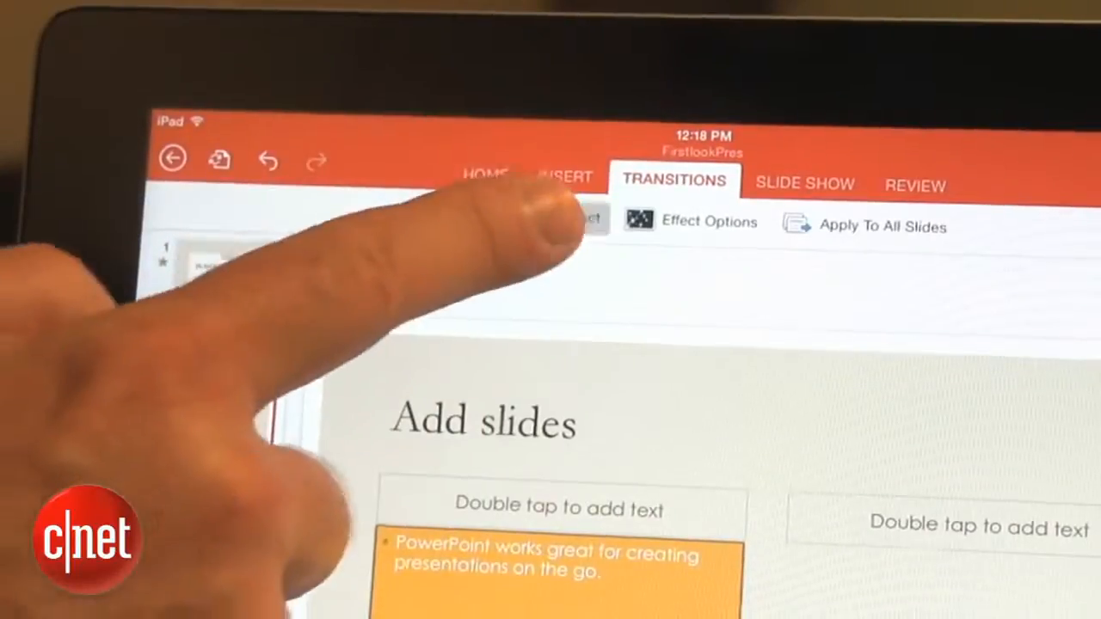
{"action": "left_click", "coordinate": [567, 220]}
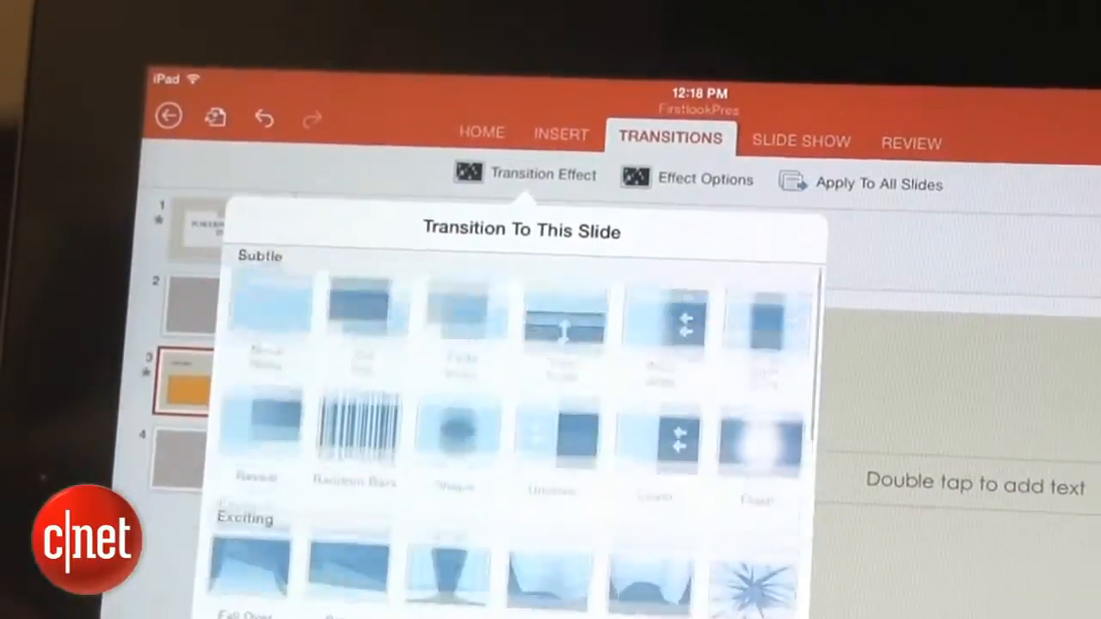
{"action": "scroll", "scroll_direction": "down", "scroll_amount": 3}
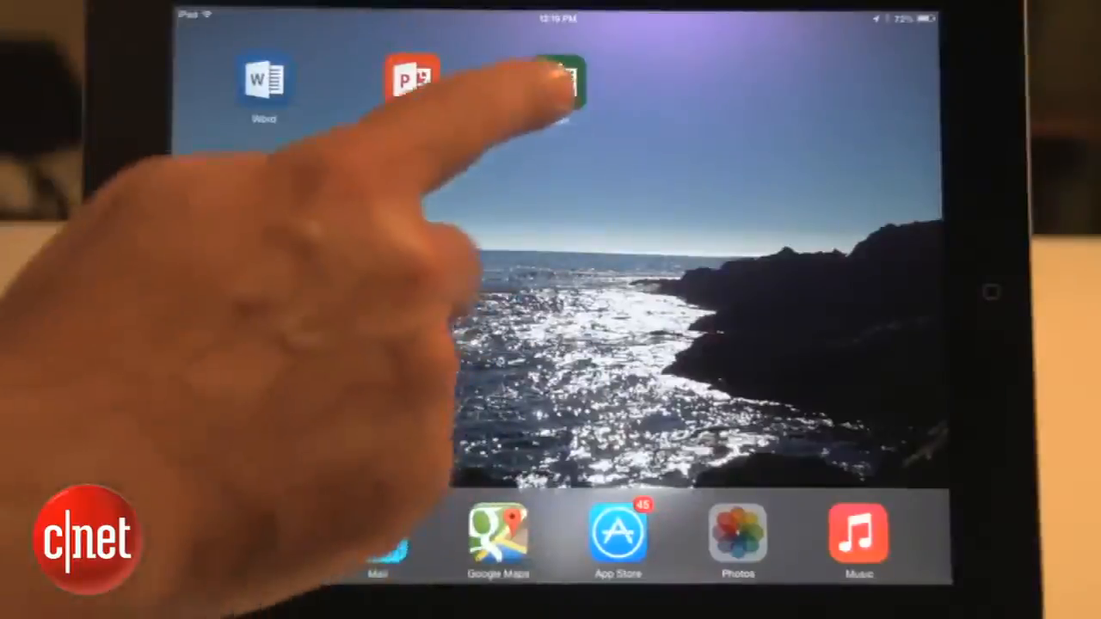
Launch Excel and open the Workbook1 invoice workbook
{"action": "left_click", "coordinate": [564, 83]}
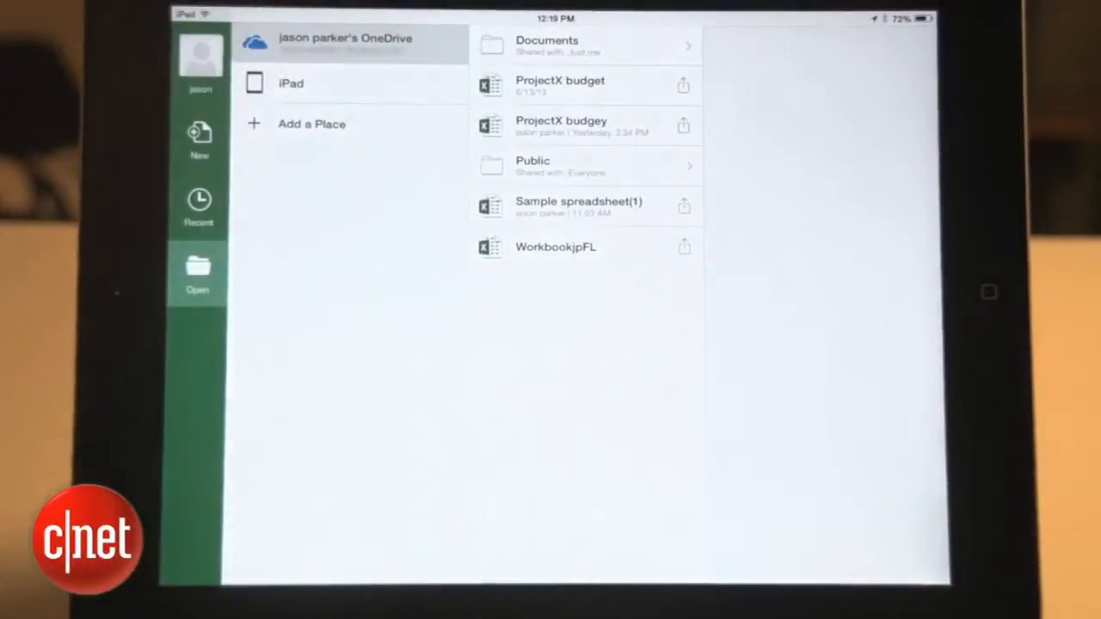
{"action": "left_click", "coordinate": [200, 141]}
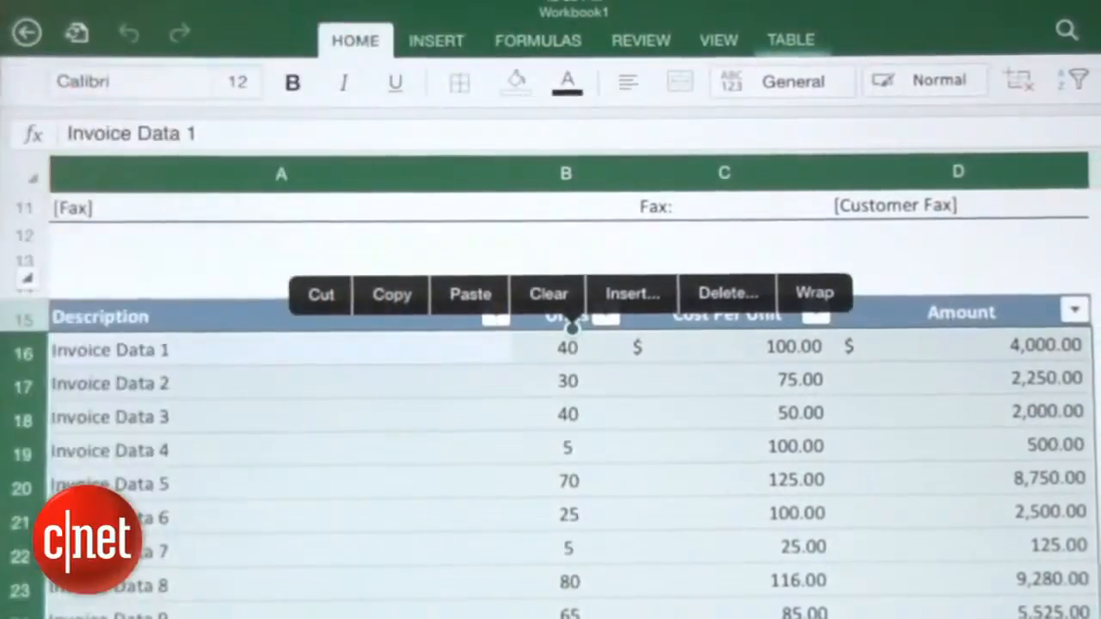
Show the charts recommended for the selected invoice data table
{"action": "left_click", "coordinate": [436, 40]}
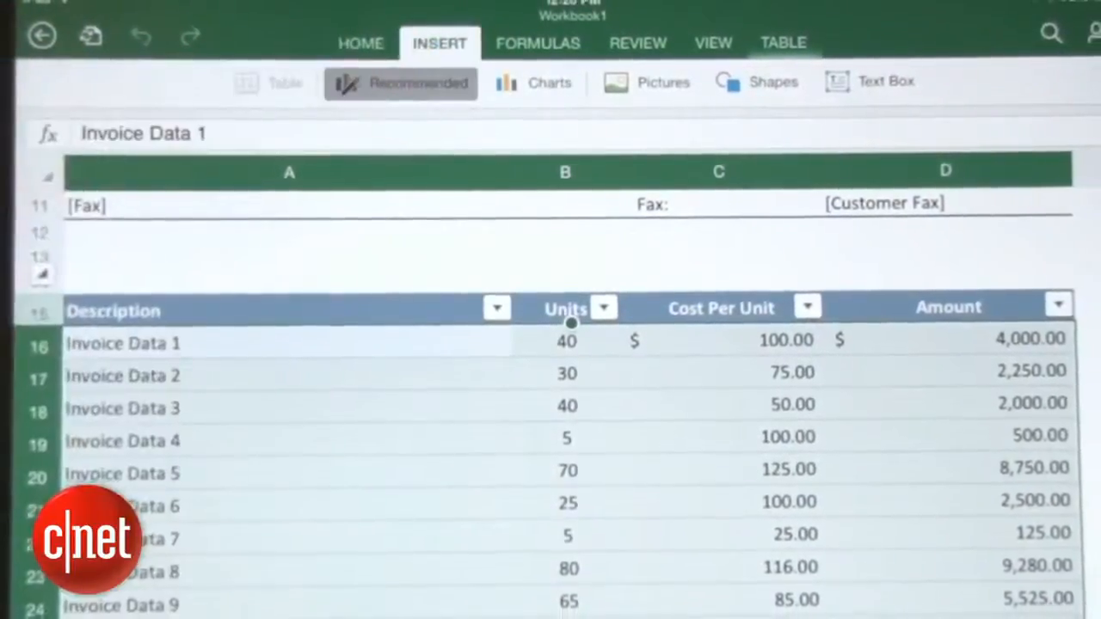
{"action": "left_click", "coordinate": [399, 82]}
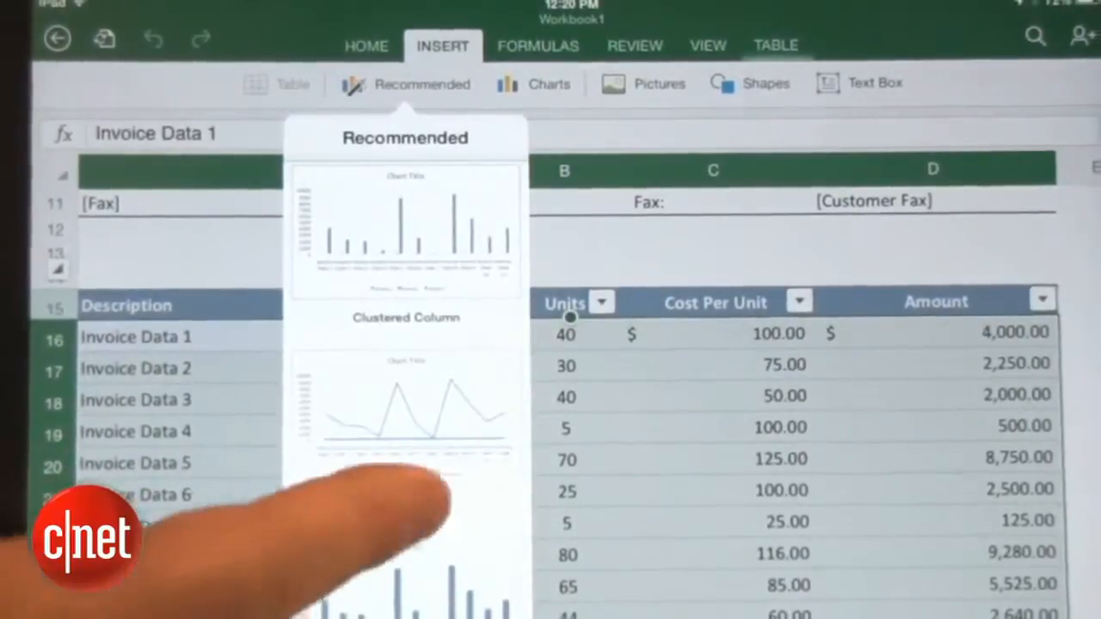